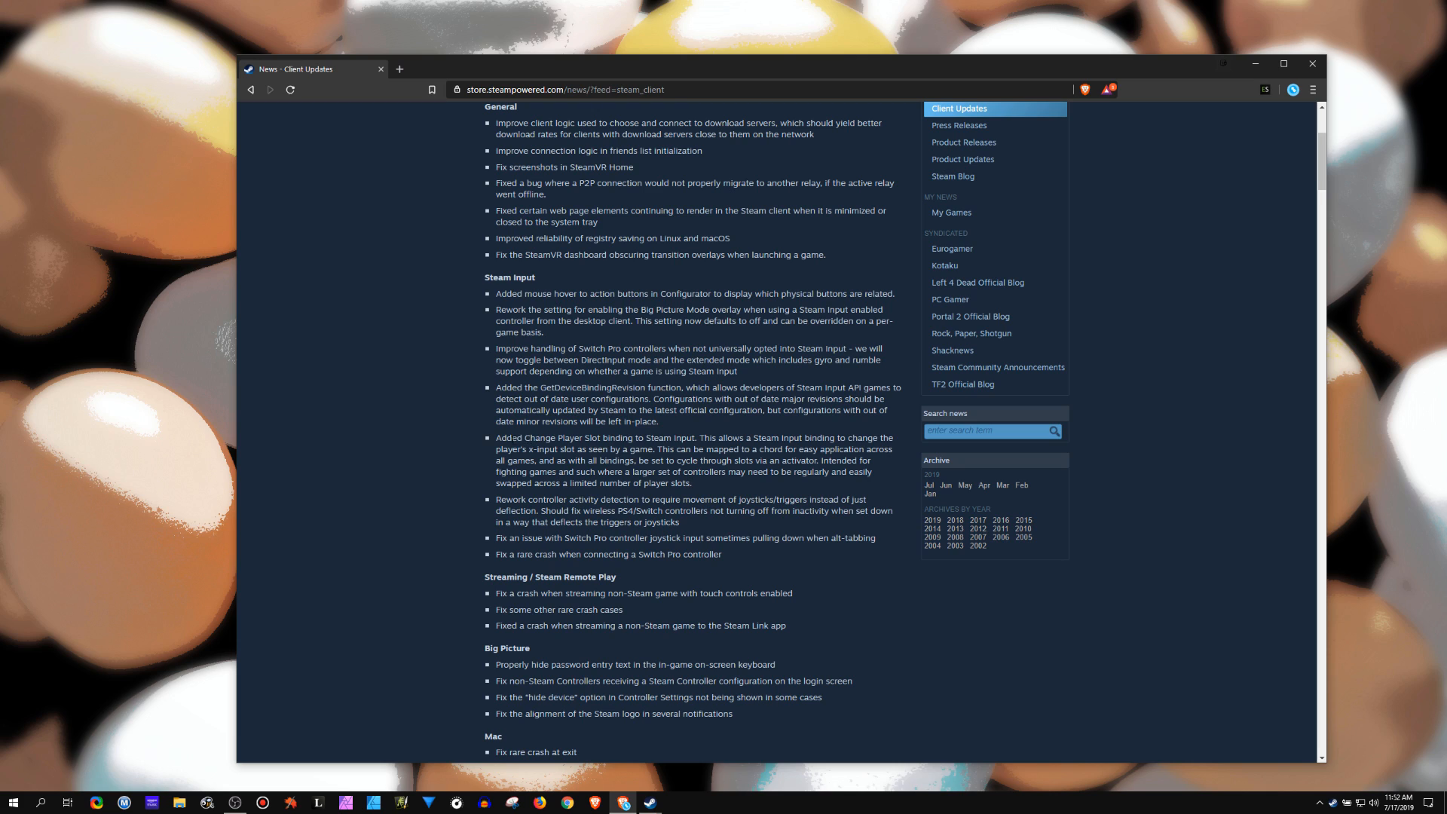
Highlight the Change Player Slot binding note on the update notes page, then clear the selection
{"action": "left_click_drag", "start_coordinate": [496, 437], "coordinate": [692, 482]}
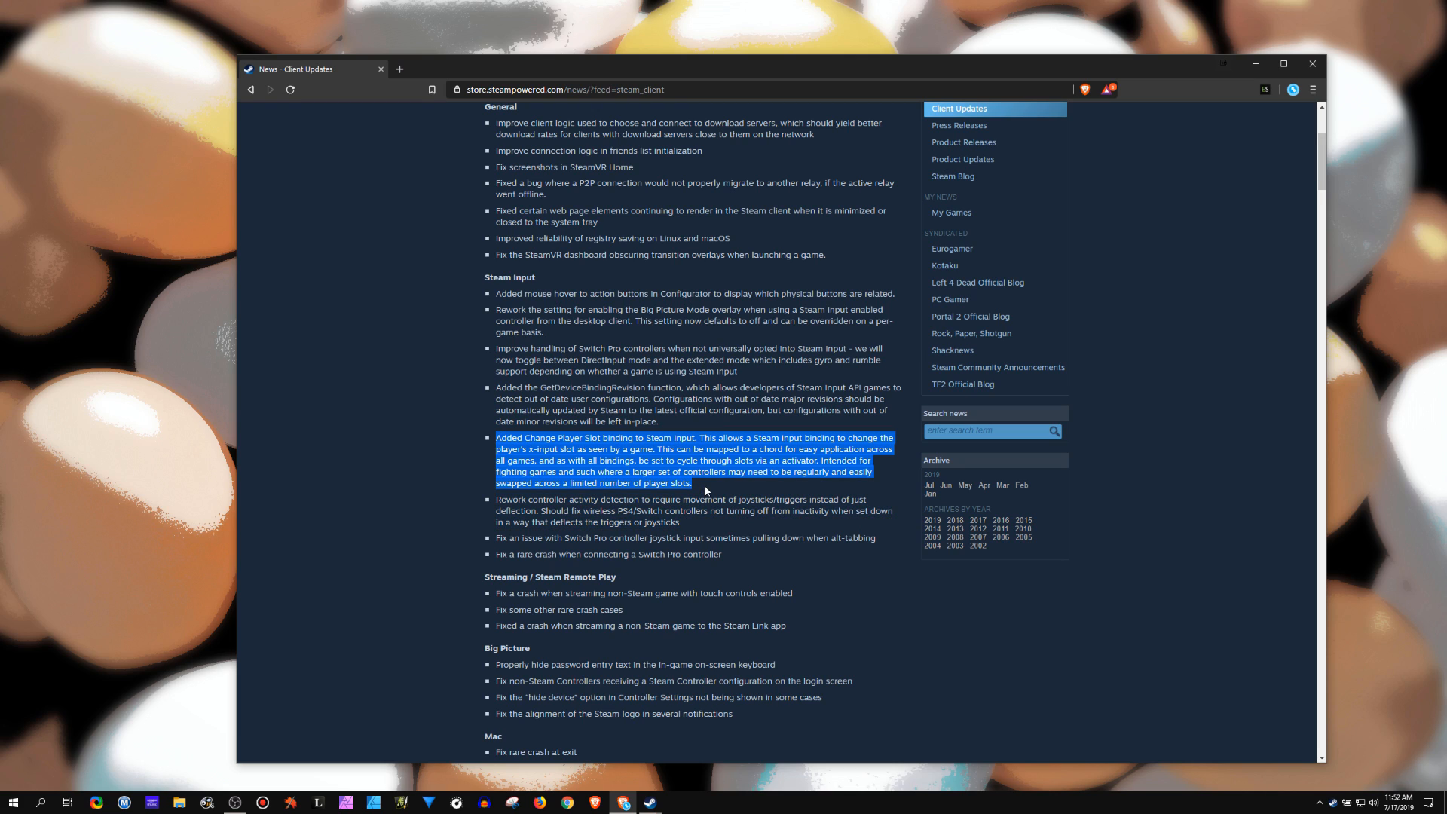
{"action": "left_click", "coordinate": [700, 488]}
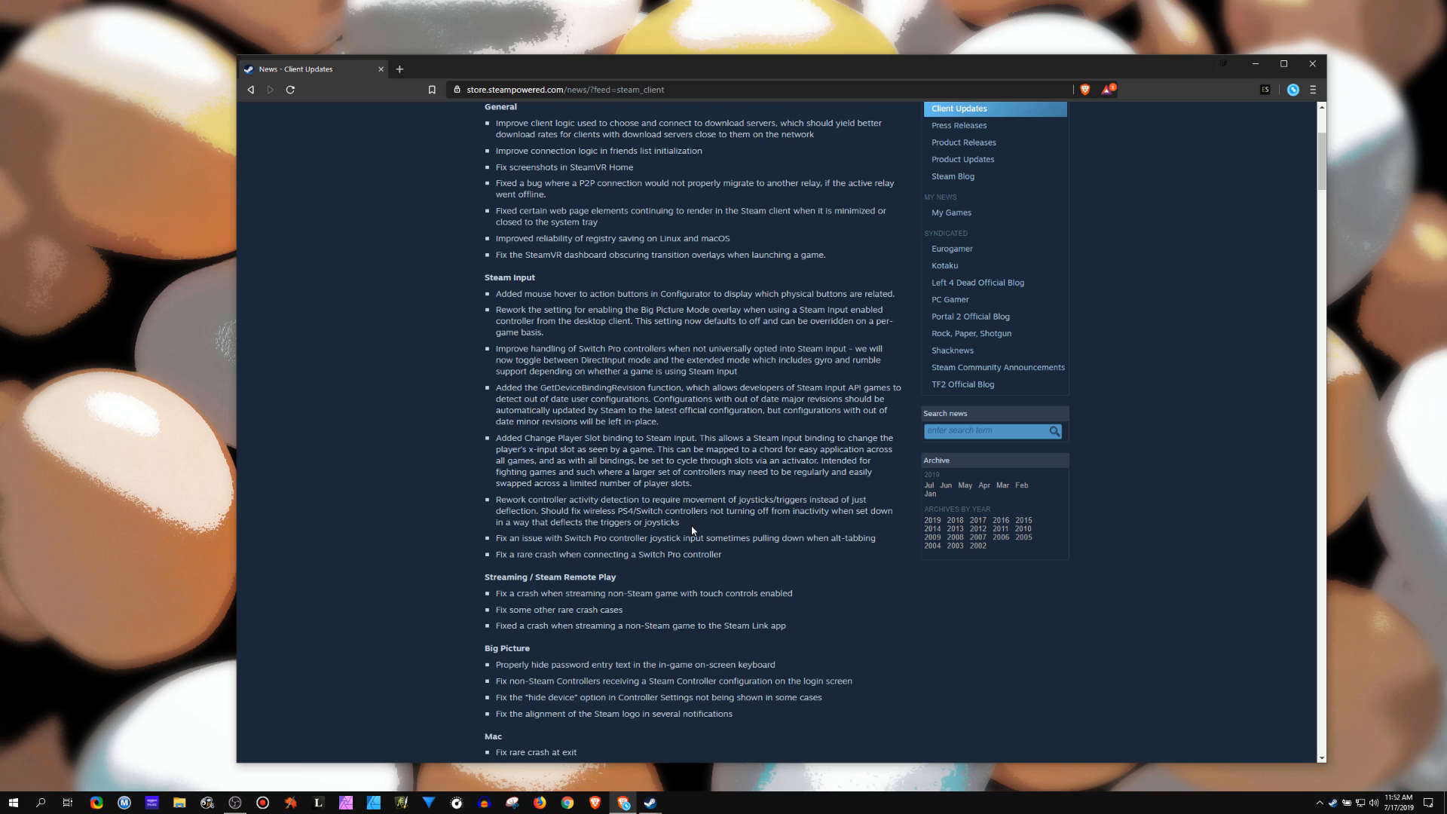
{"action": "mouse_move", "coordinate": [693, 531]}
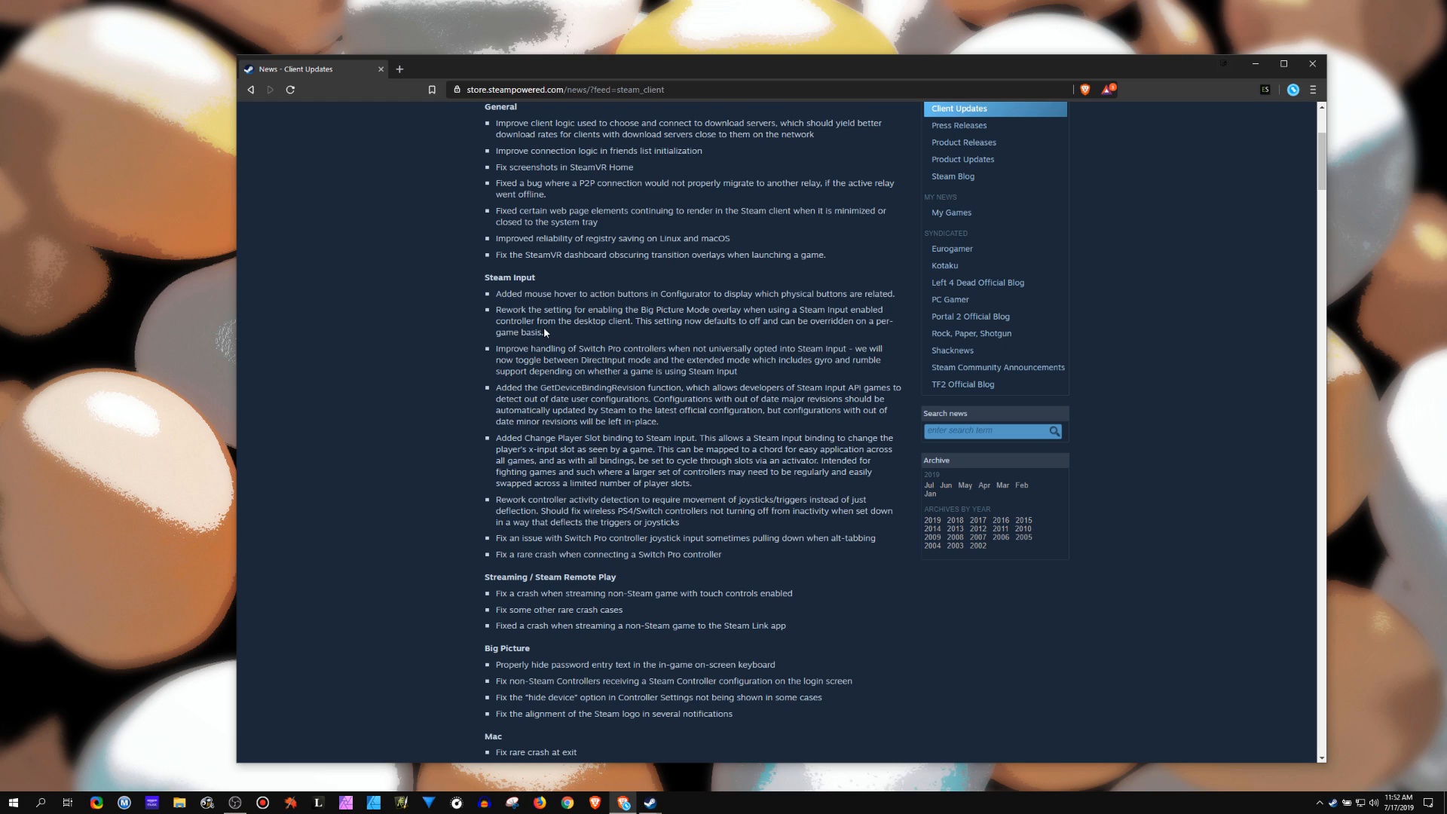
{"action": "mouse_move", "coordinate": [738, 335]}
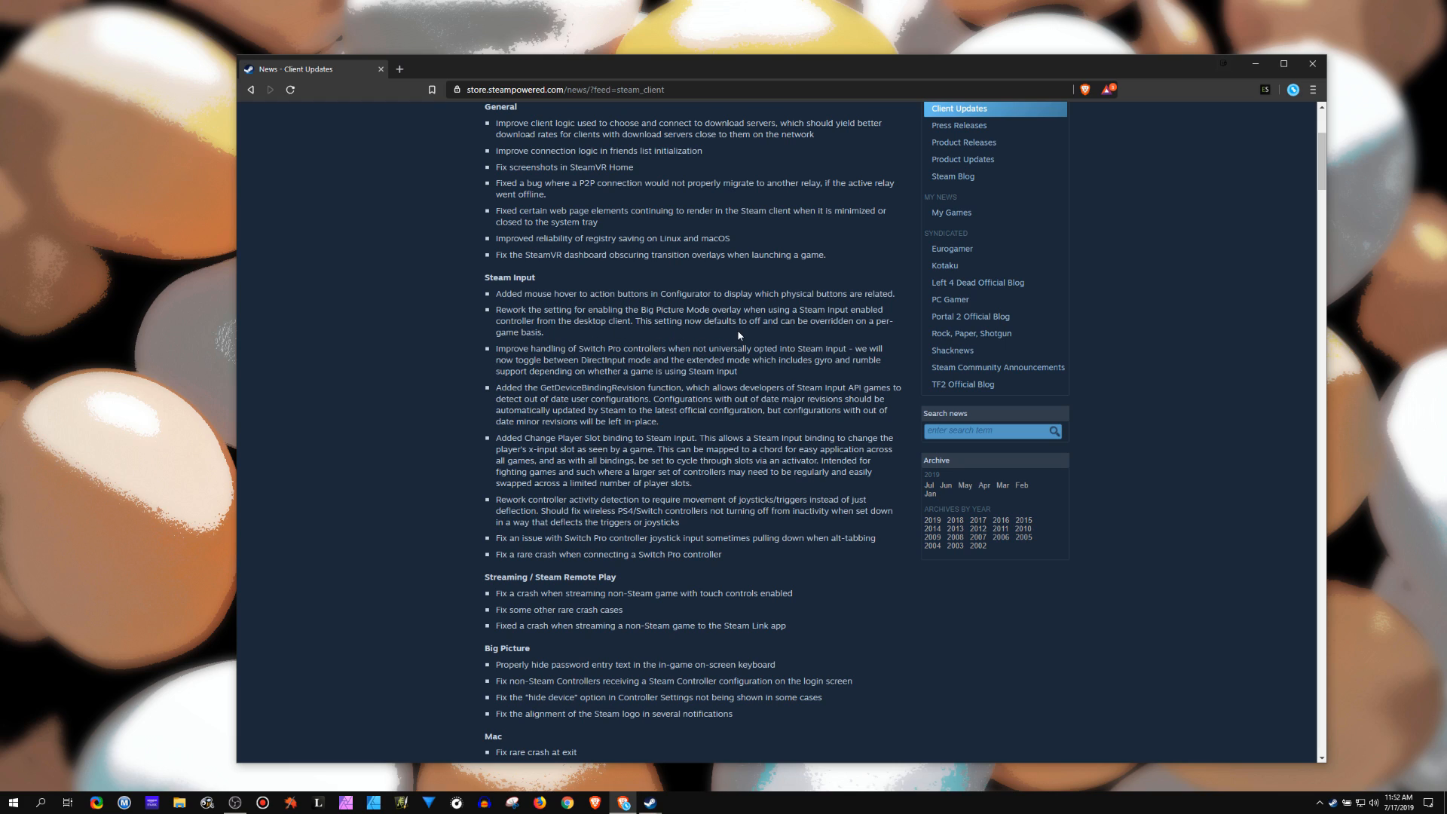
{"action": "mouse_move", "coordinate": [742, 335]}
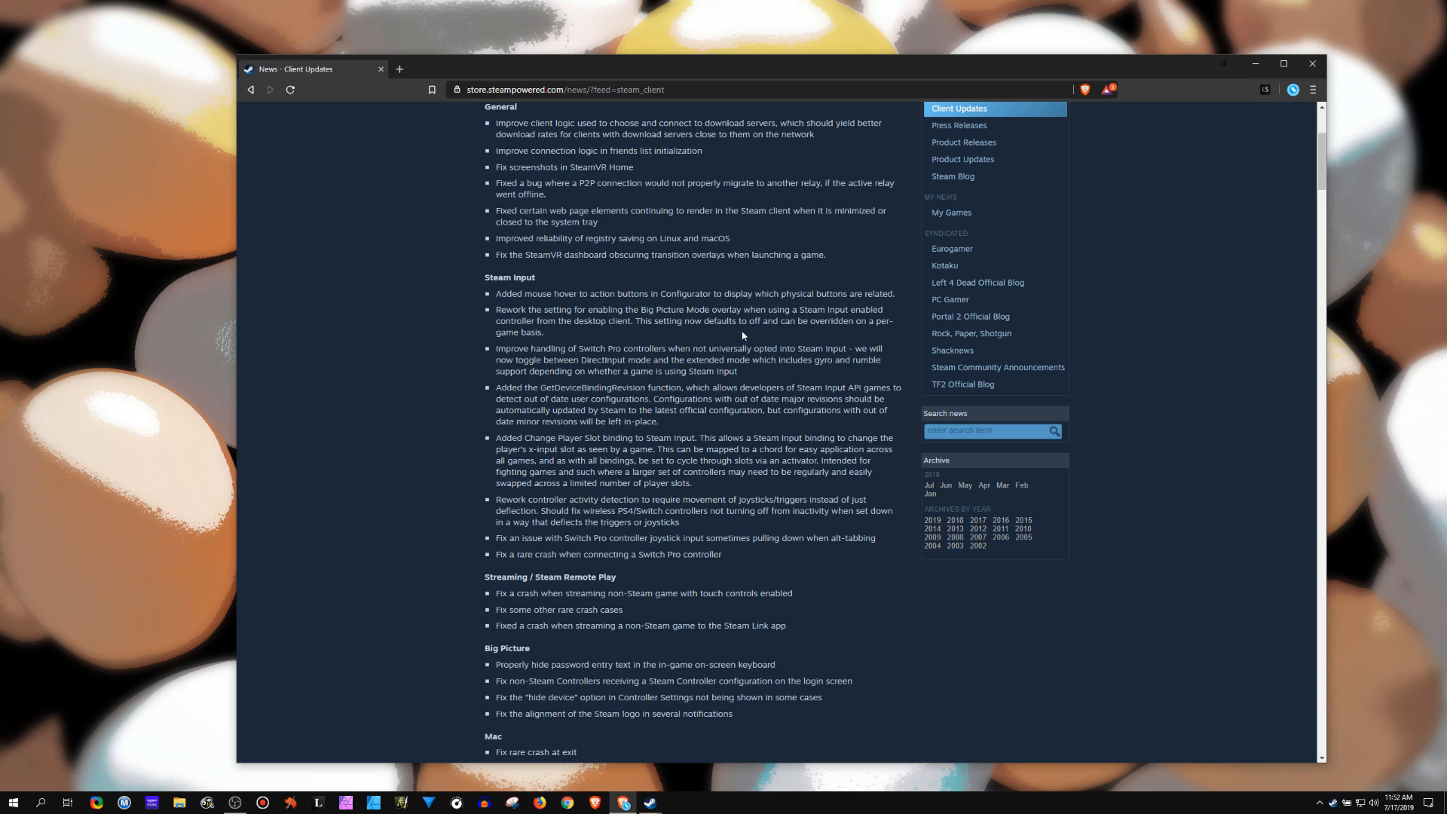
{"action": "mouse_move", "coordinate": [701, 334]}
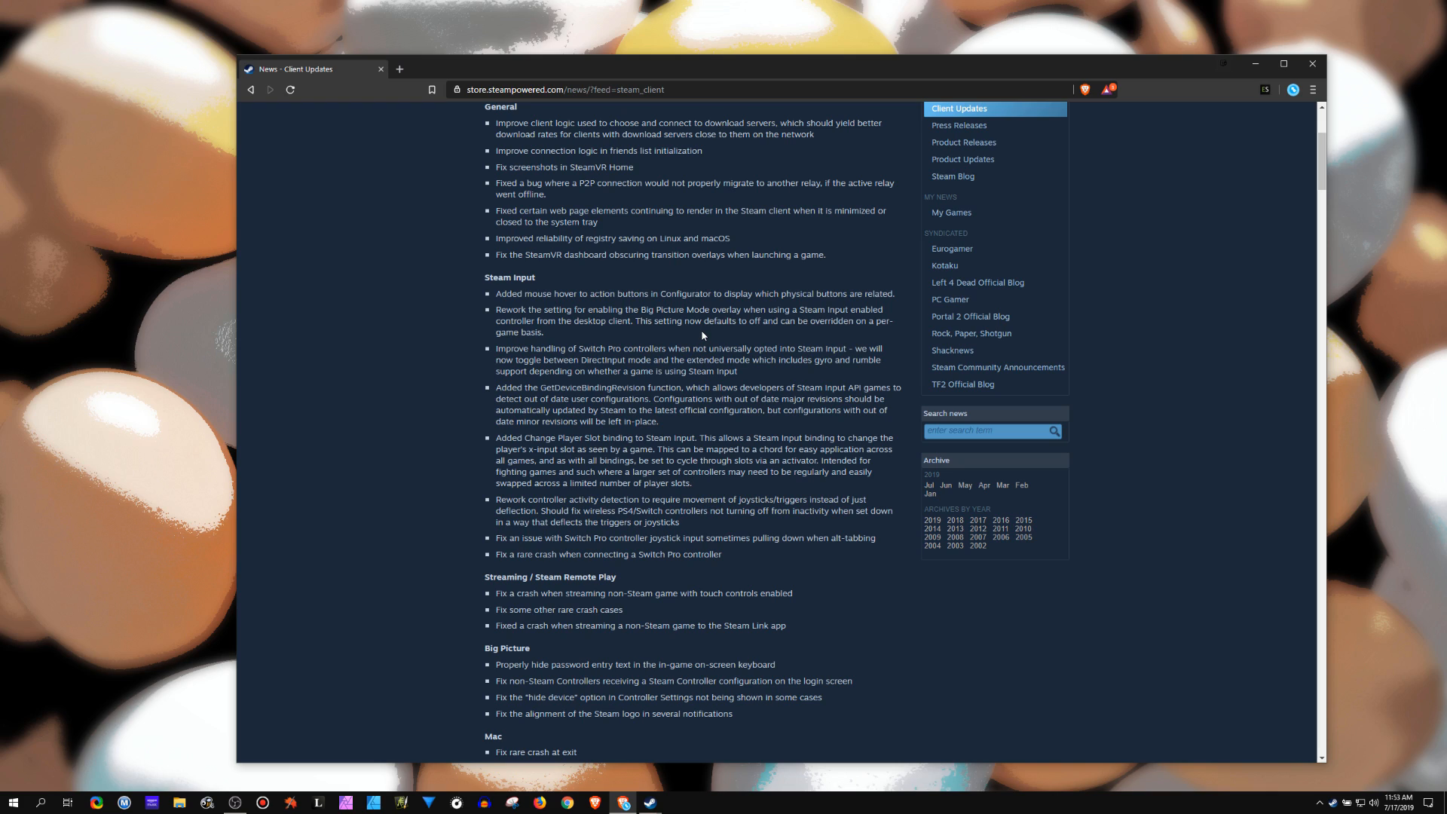
{"action": "mouse_move", "coordinate": [710, 330]}
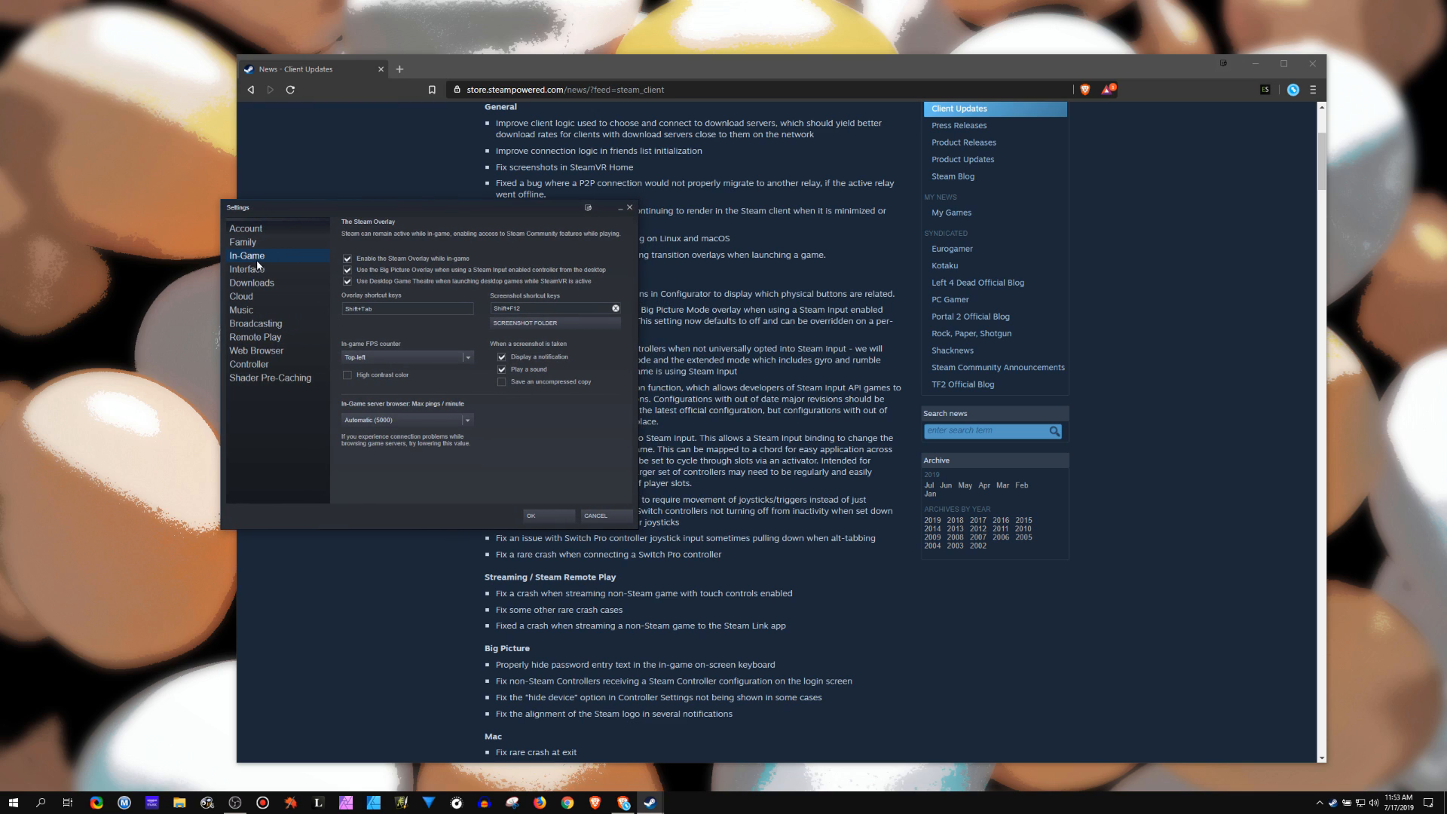
Toggle 'Use the Big Picture Overlay when using a Steam Input enabled controller' off and on, then bring the Library forward
{"action": "left_click", "coordinate": [348, 270]}
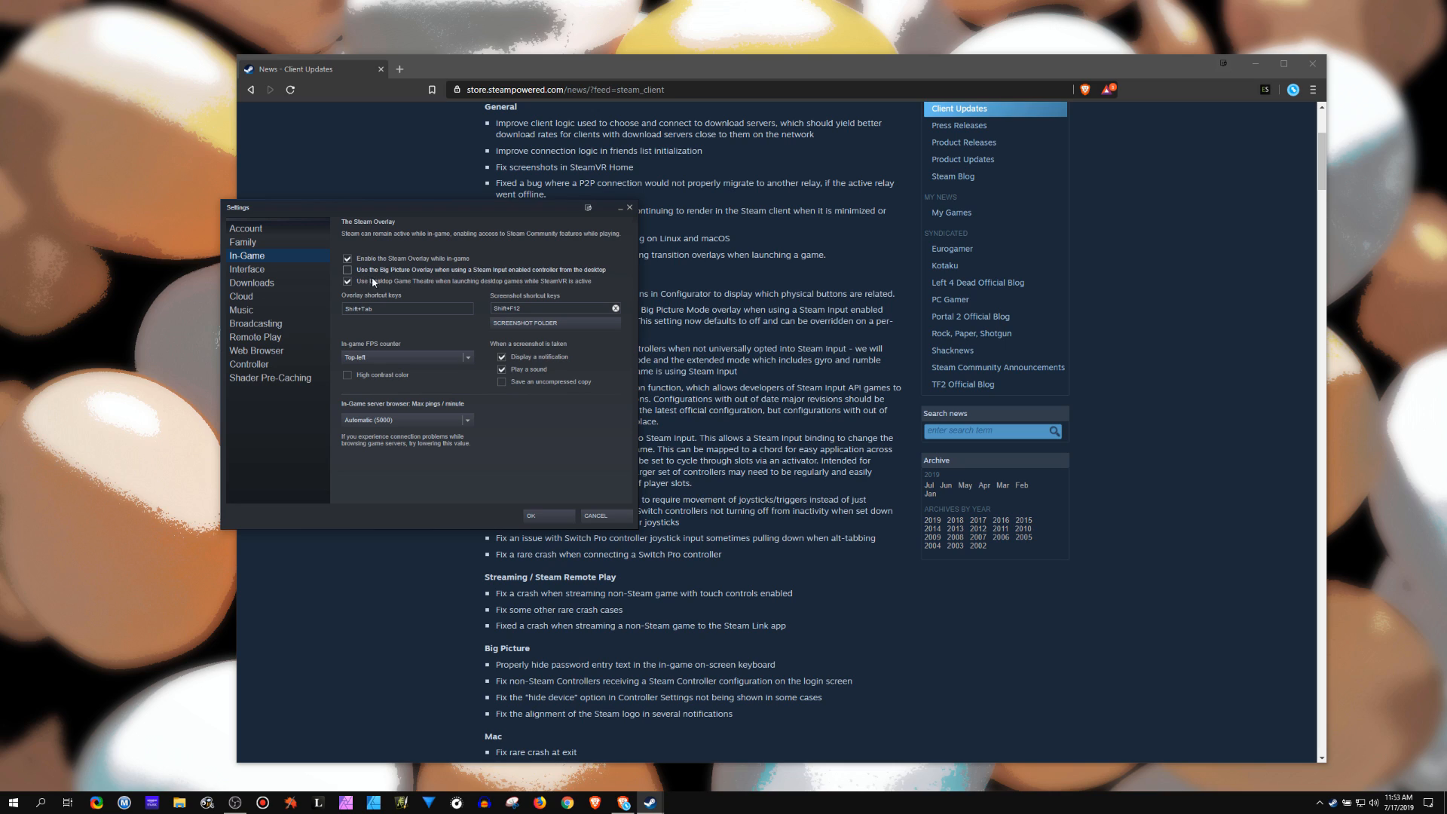
{"action": "left_click", "coordinate": [348, 280]}
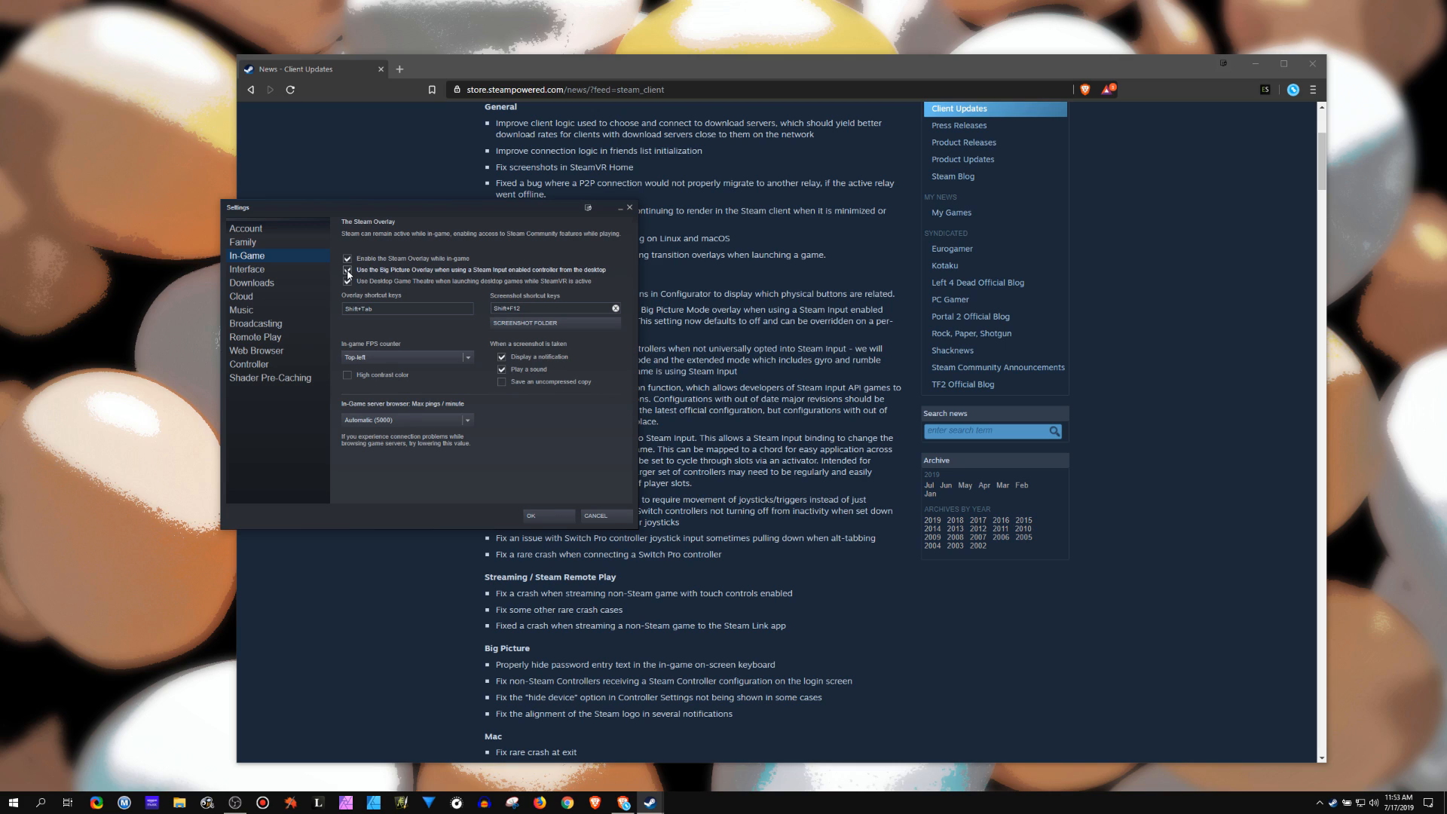
{"action": "left_click", "coordinate": [348, 280]}
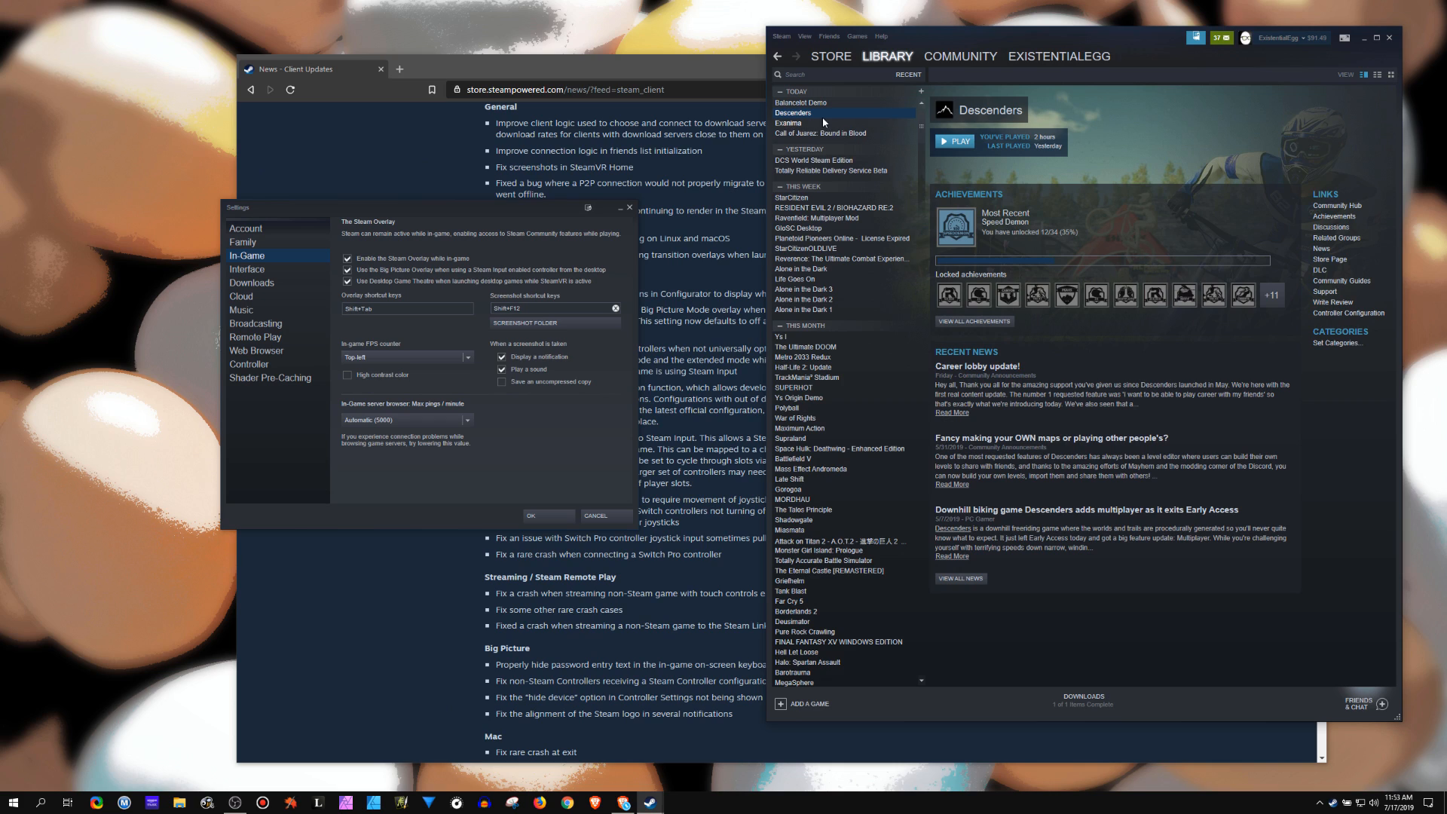
Bring up Descenders' Properties from its right-click menu in the library list
{"action": "right_click", "coordinate": [791, 113]}
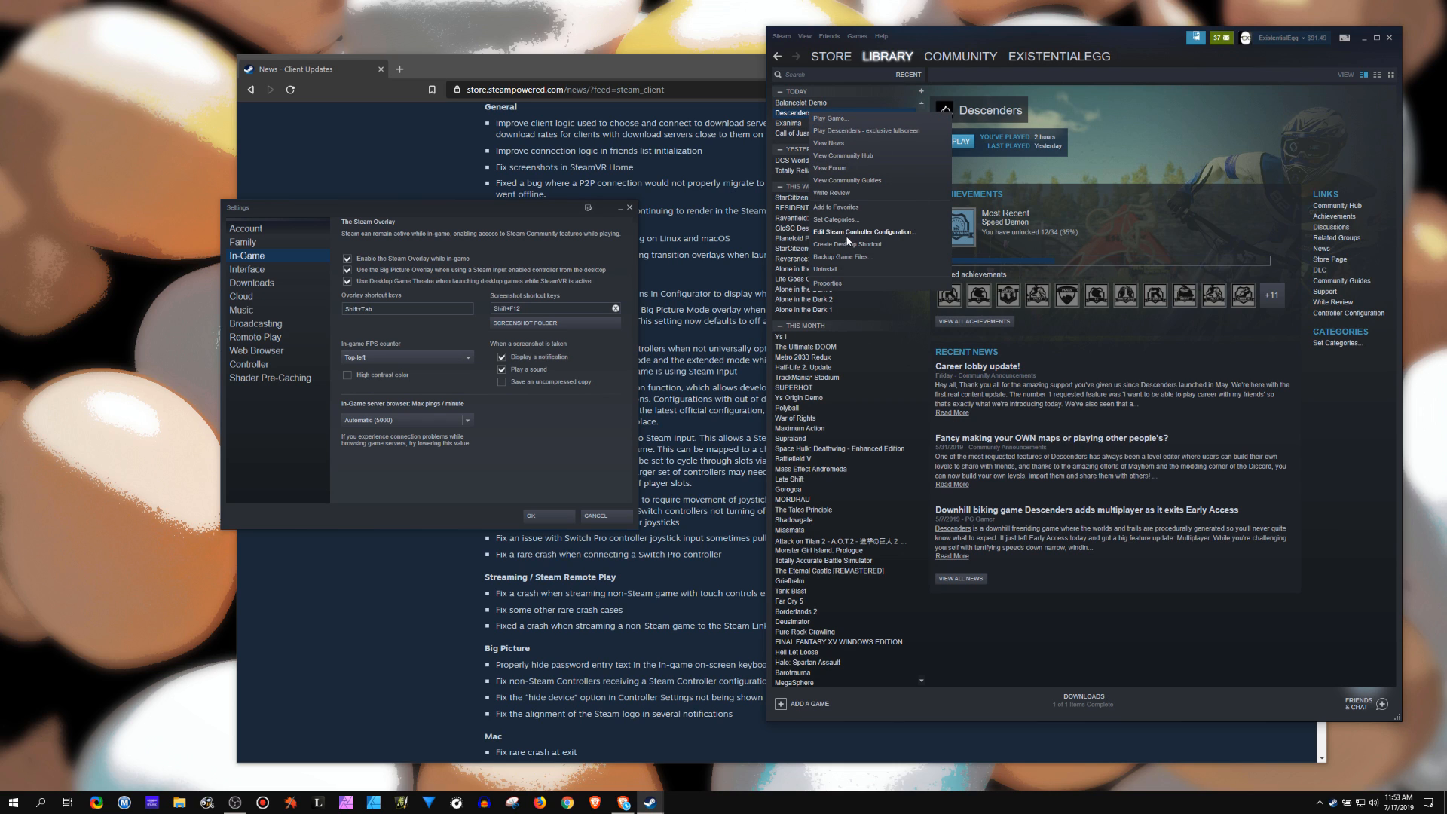
{"action": "left_click", "coordinate": [827, 283]}
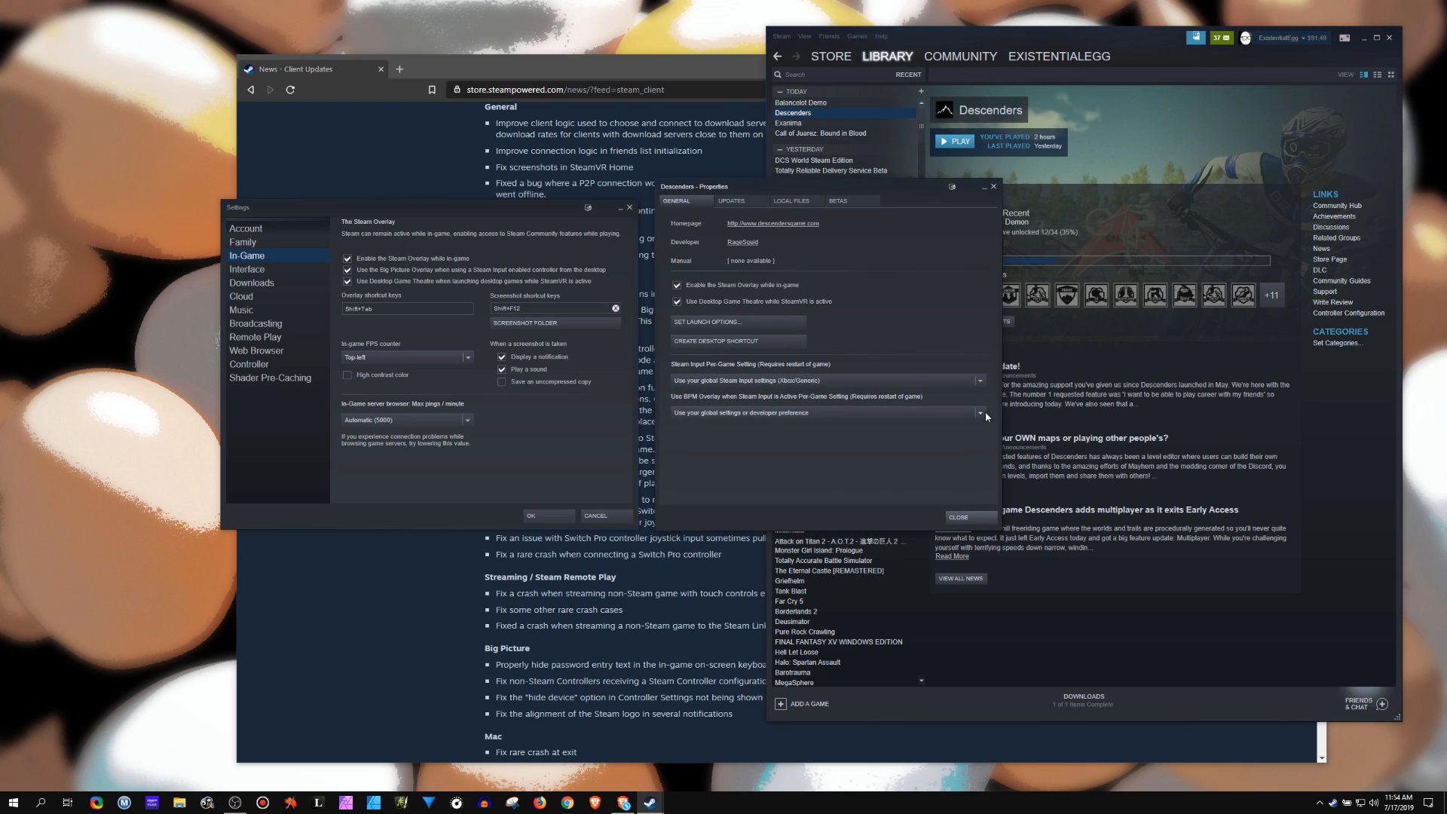
{"action": "left_click", "coordinate": [978, 413]}
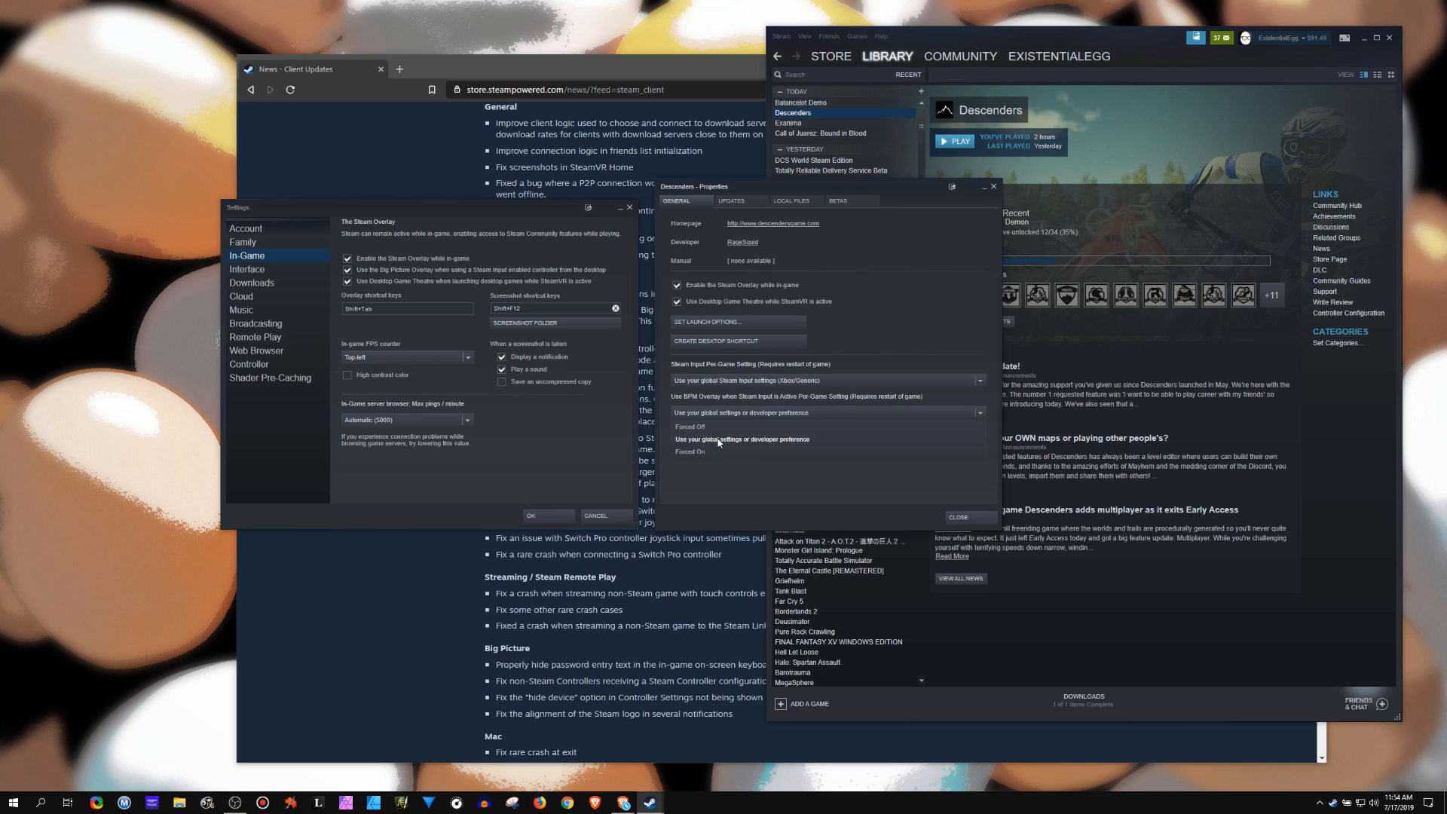
{"action": "left_click", "coordinate": [740, 438]}
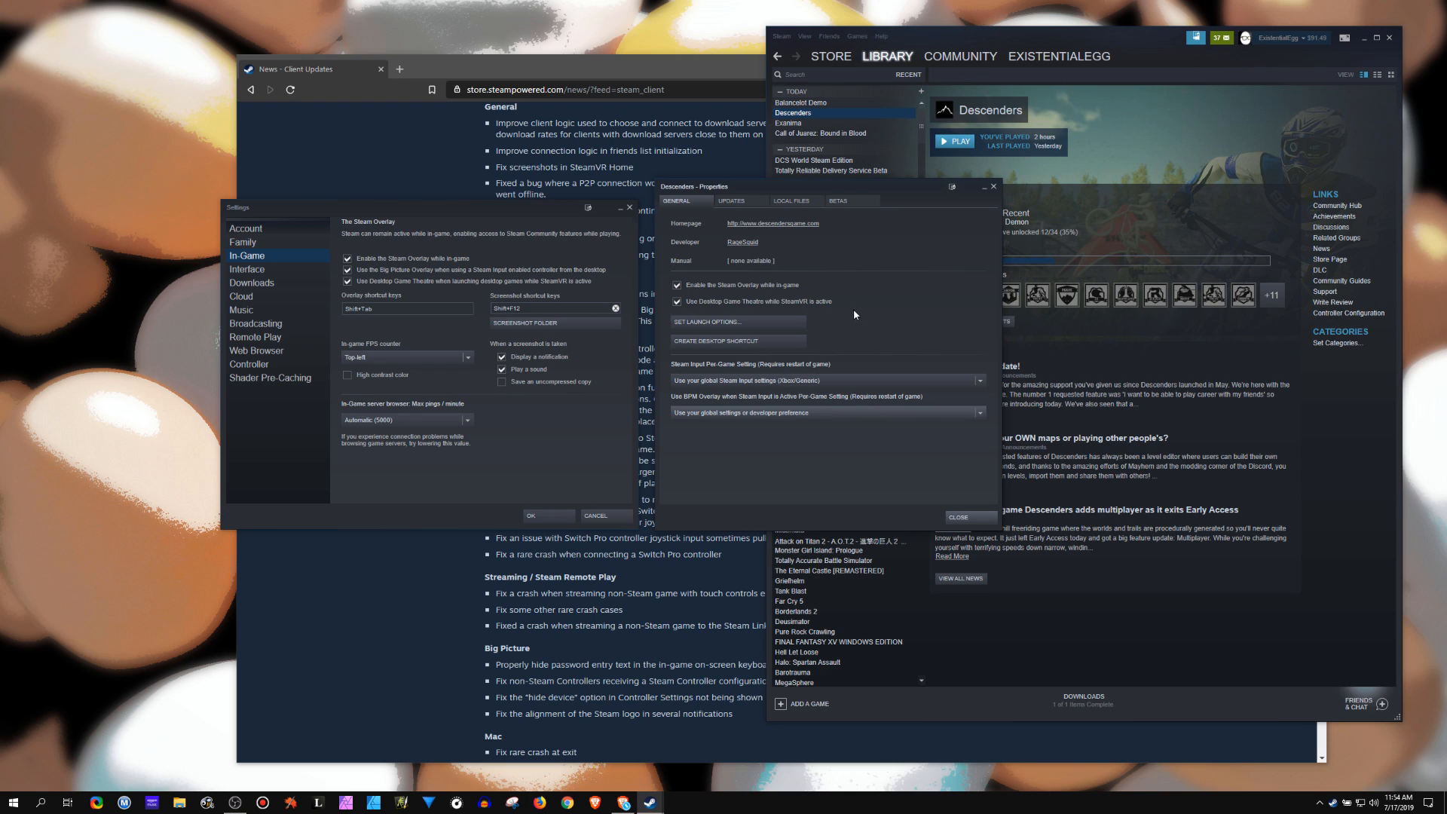
{"action": "mouse_move", "coordinate": [784, 426]}
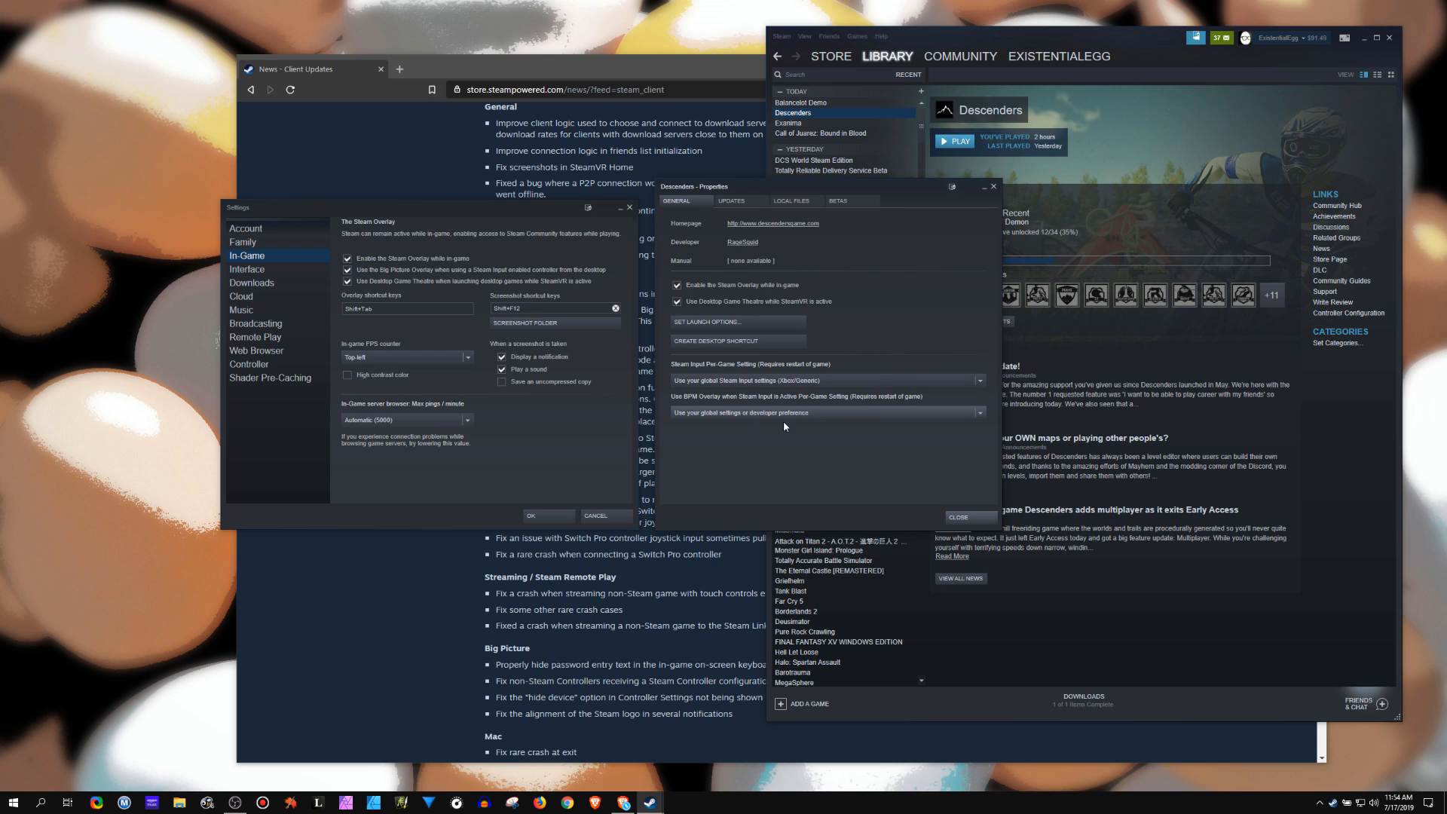
{"action": "mouse_move", "coordinate": [981, 533]}
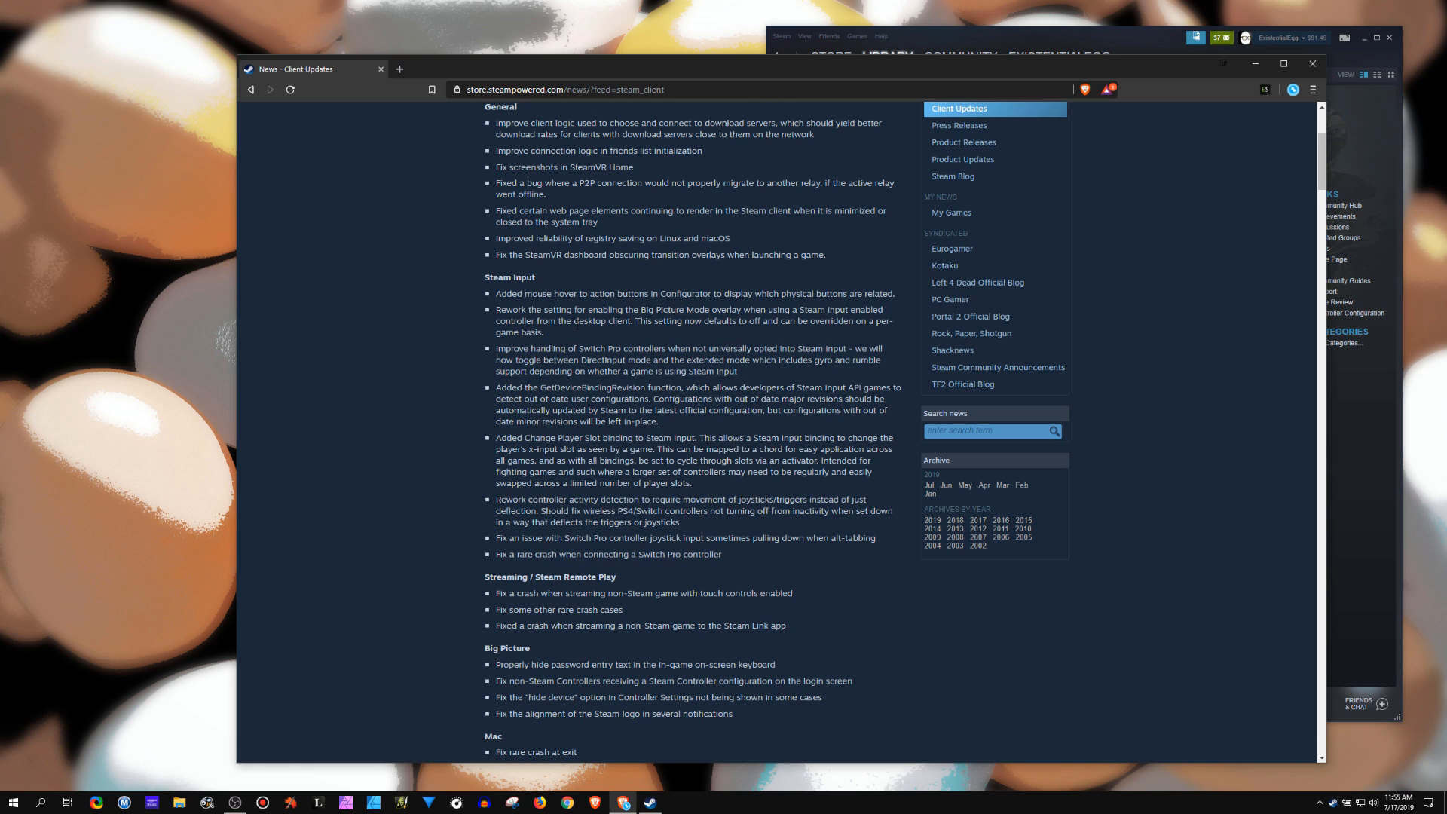
{"action": "mouse_move", "coordinate": [582, 332]}
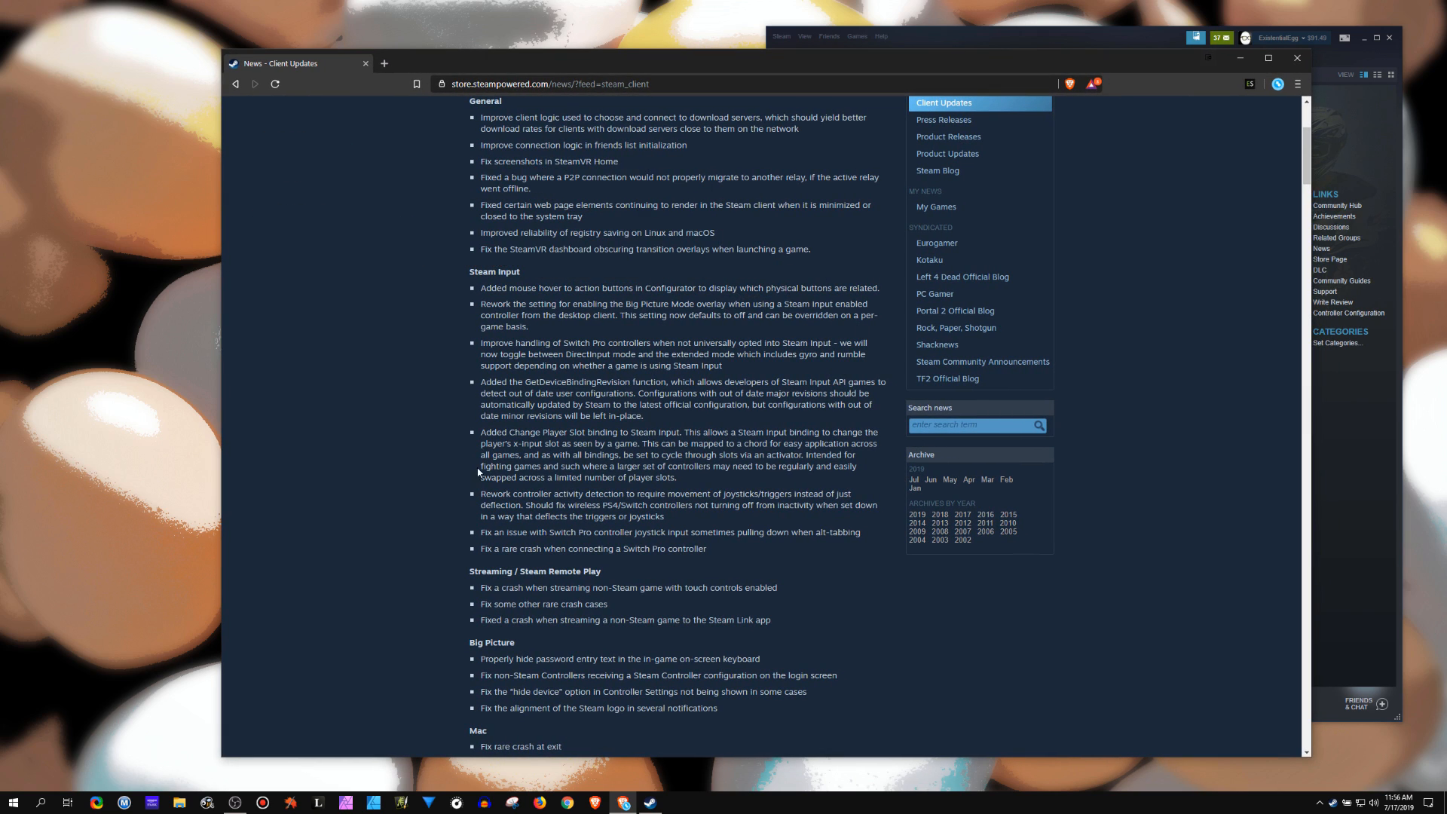
{"action": "mouse_move", "coordinate": [570, 489]}
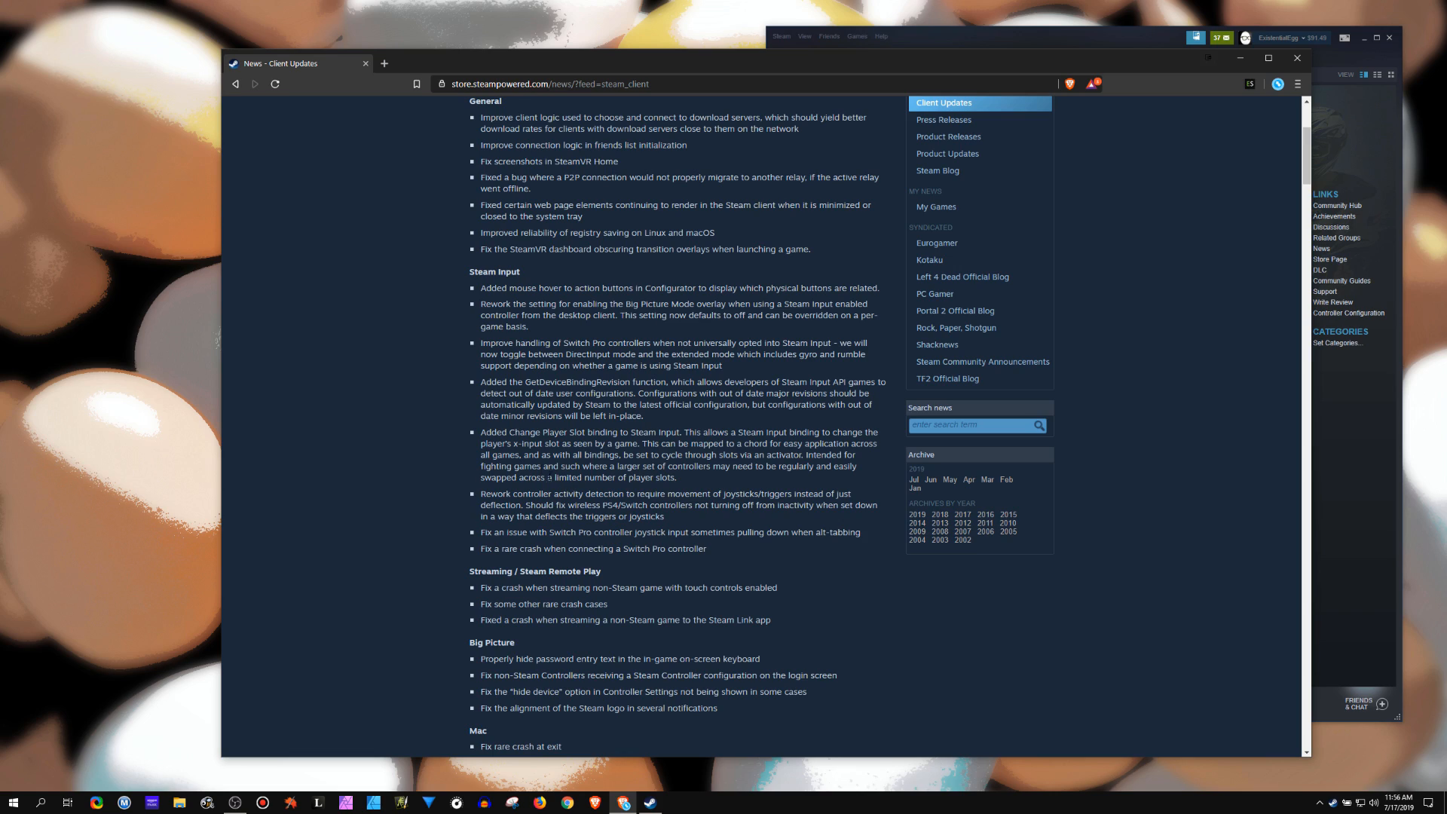
{"action": "mouse_move", "coordinate": [643, 276]}
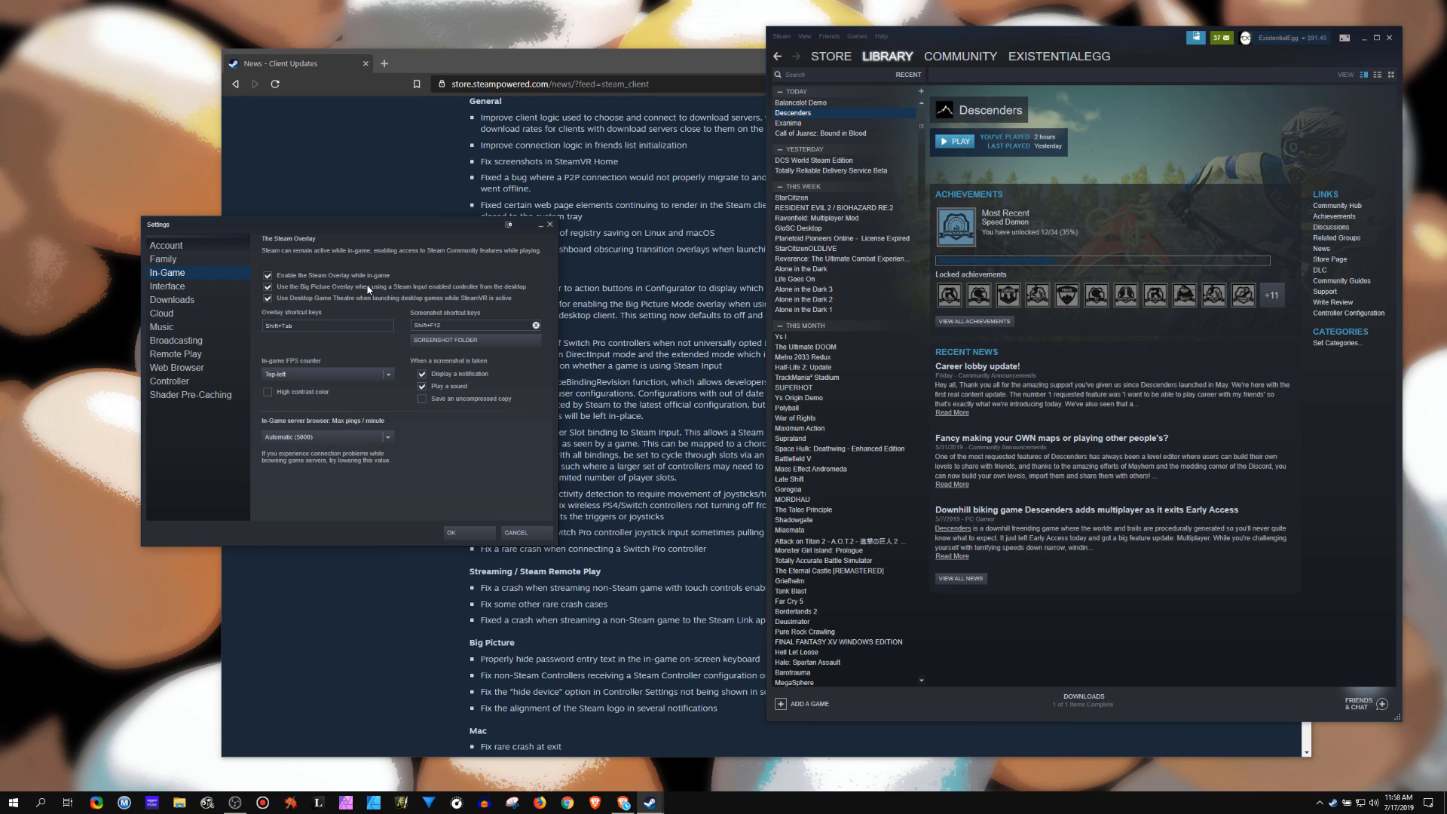
{"action": "mouse_move", "coordinate": [343, 235]}
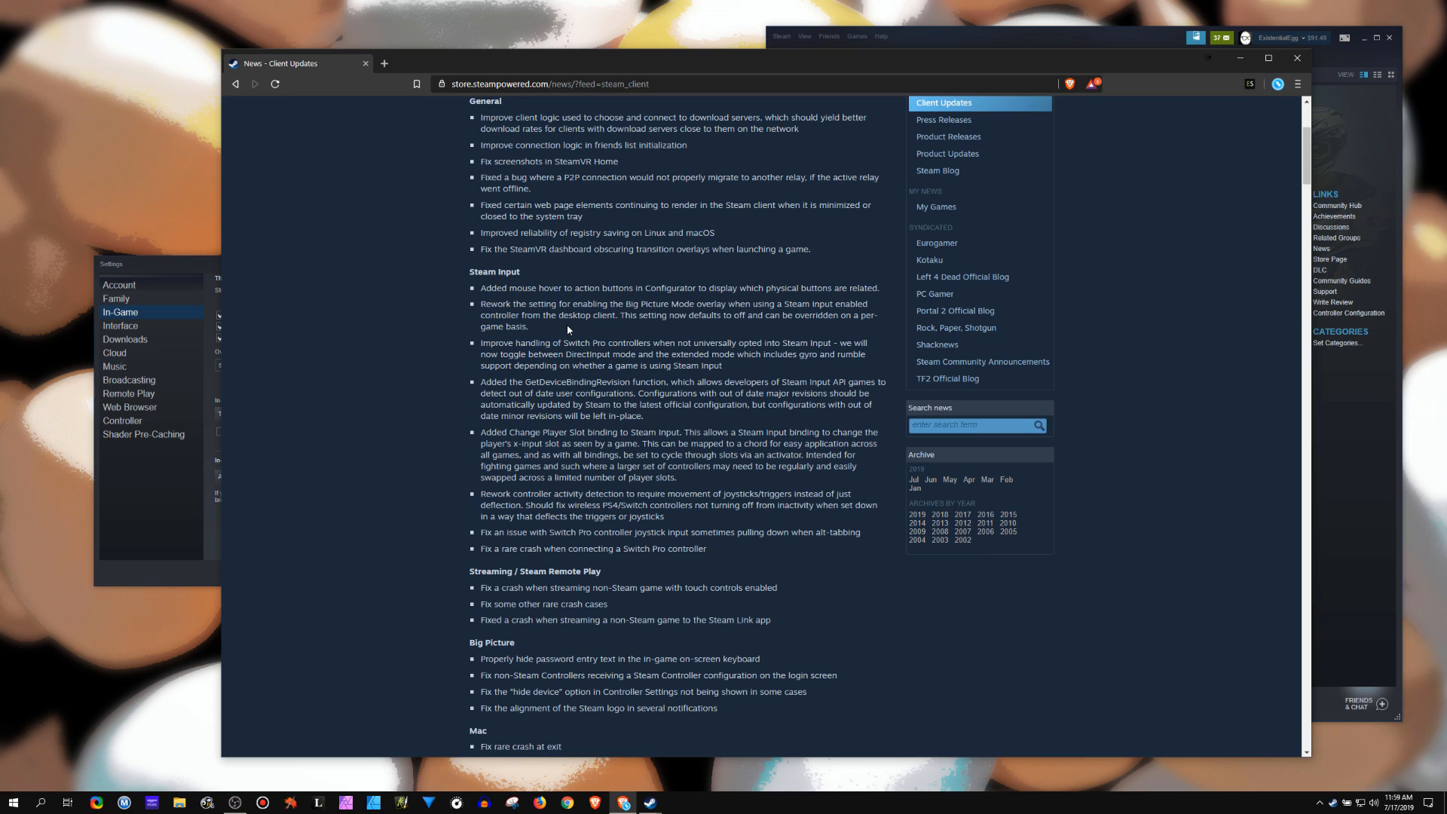
{"action": "mouse_move", "coordinate": [389, 418]}
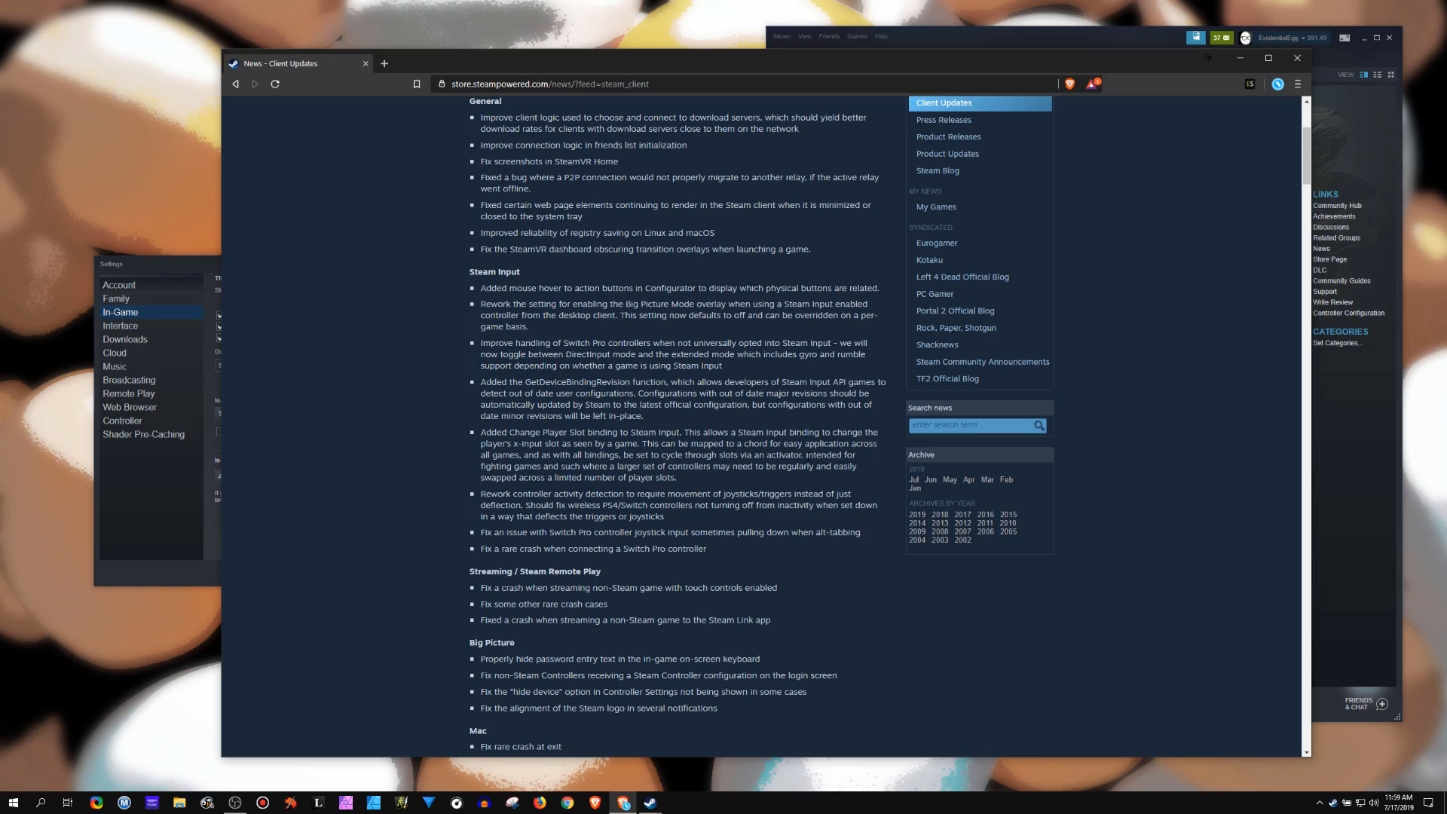
{"action": "mouse_move", "coordinate": [744, 369]}
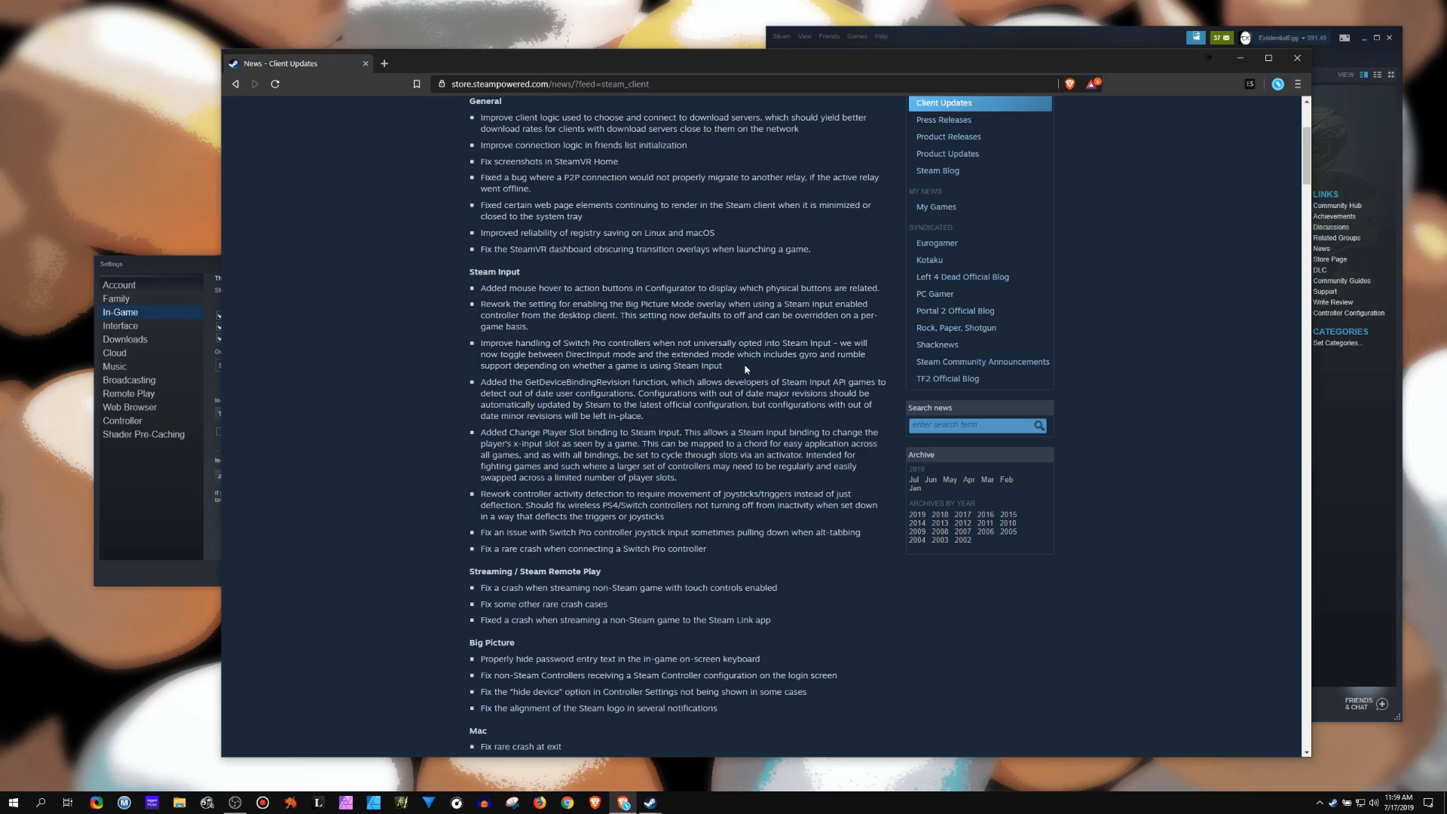